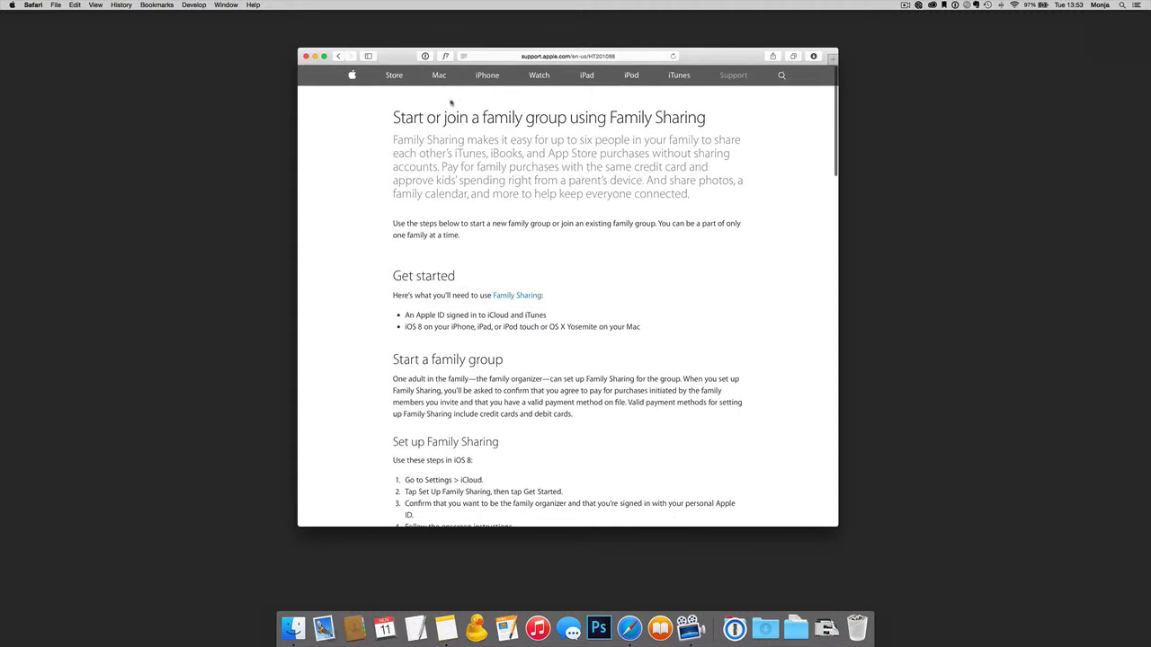
mouse_move(502, 141)
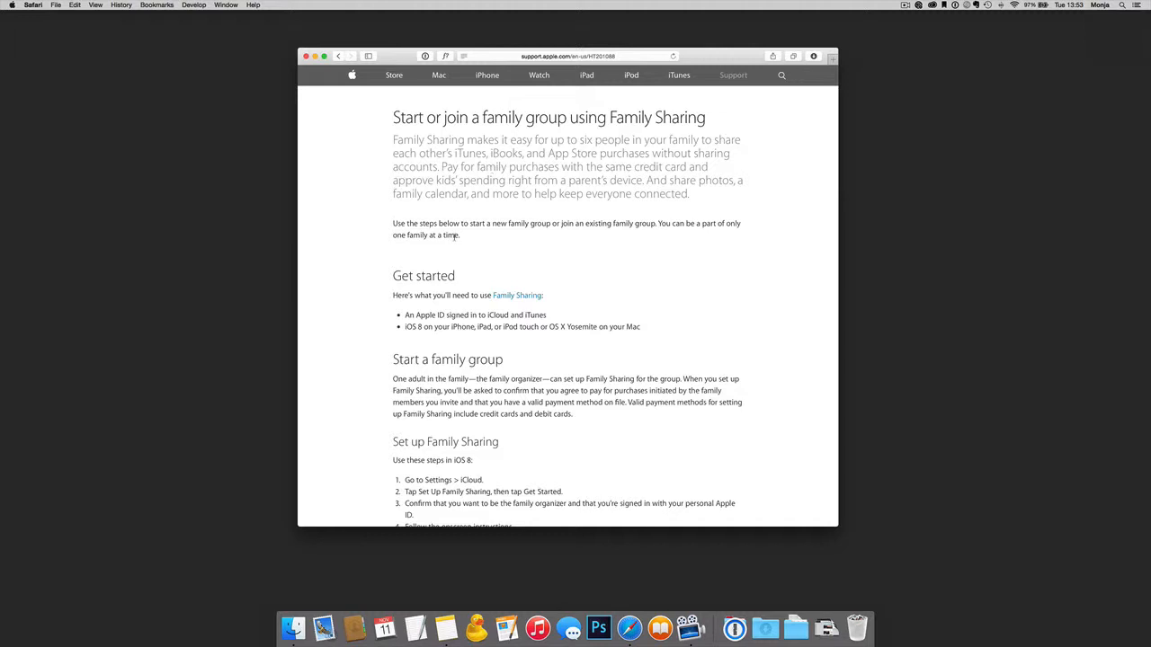
- Select the 'Use the steps below…' paragraph in the Family Sharing support article
drag(392, 223, 460, 234)
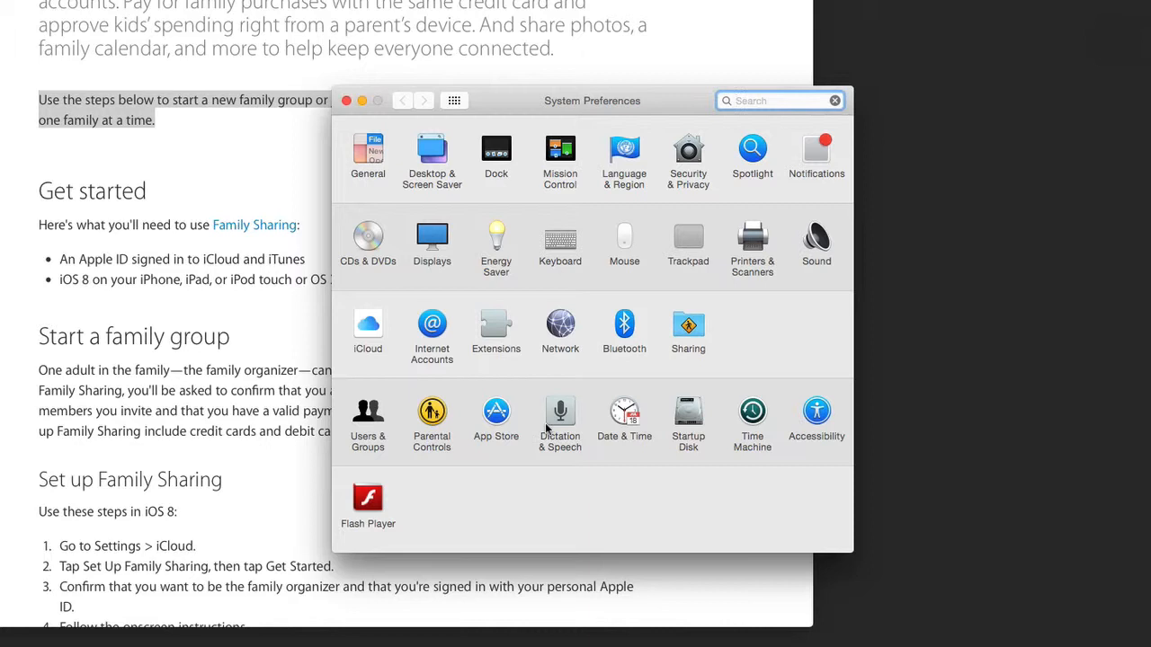
- Reach Dictation & Speech's Text to Speech settings and choose Customize… from the System Voice list
click(560, 410)
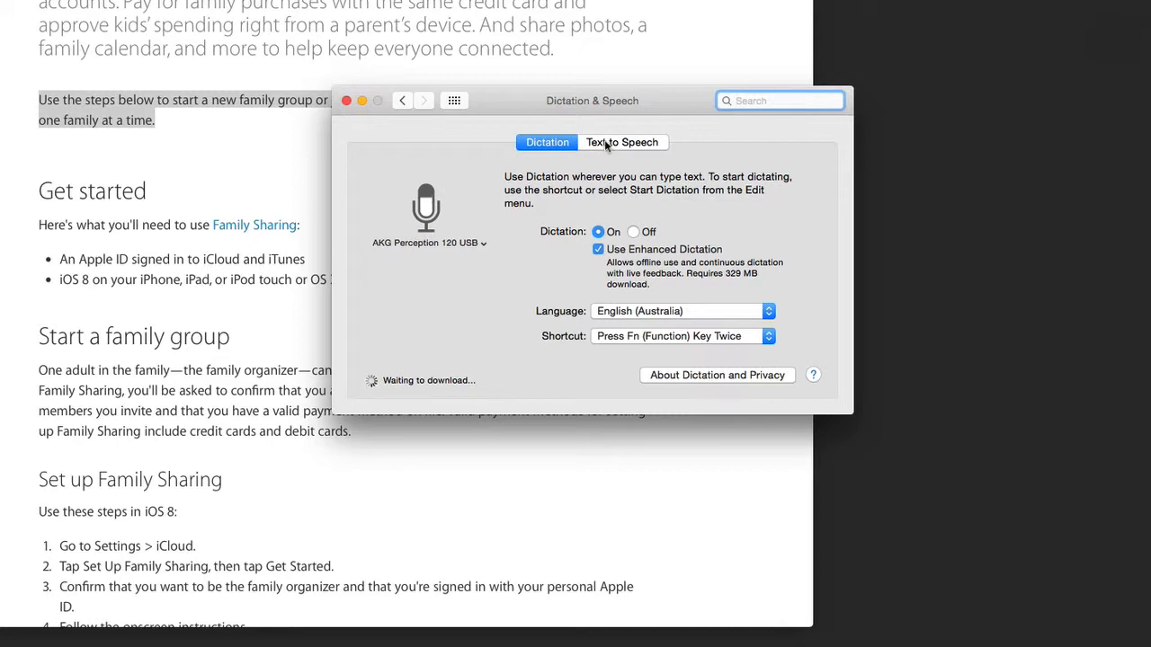
click(622, 142)
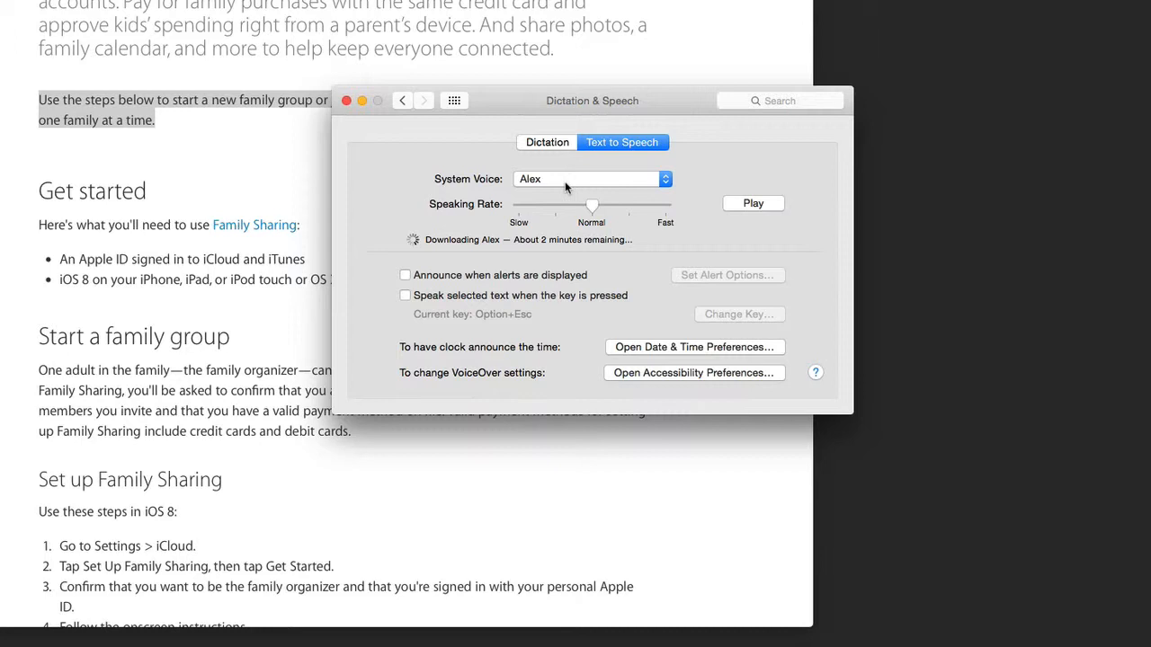
click(590, 179)
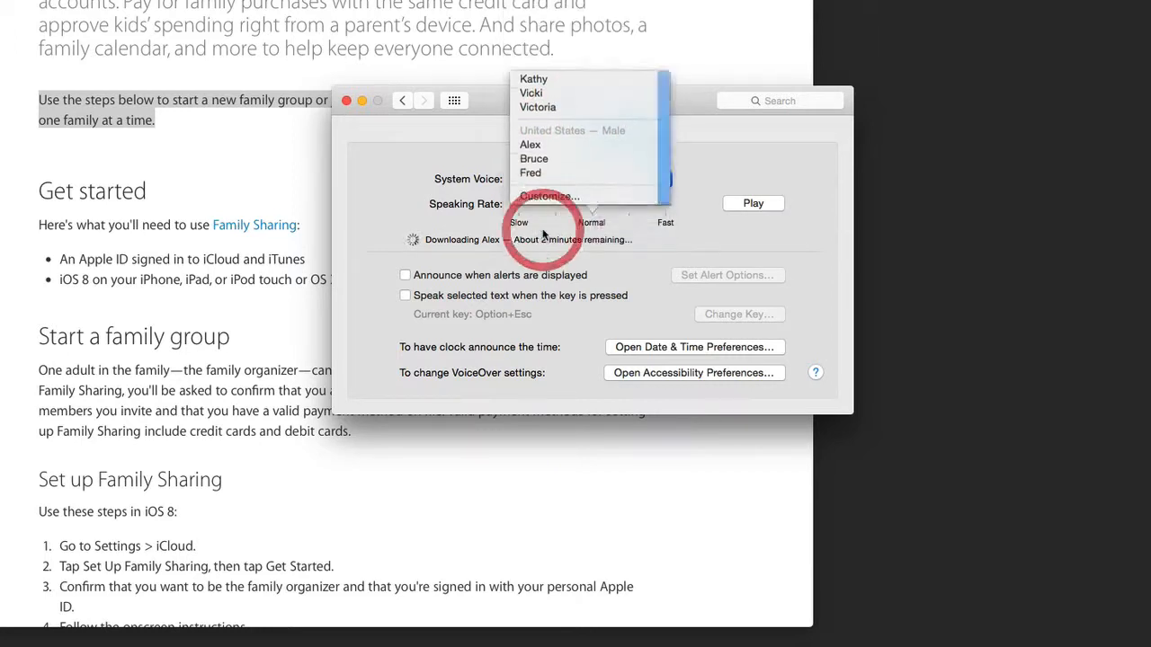
click(550, 196)
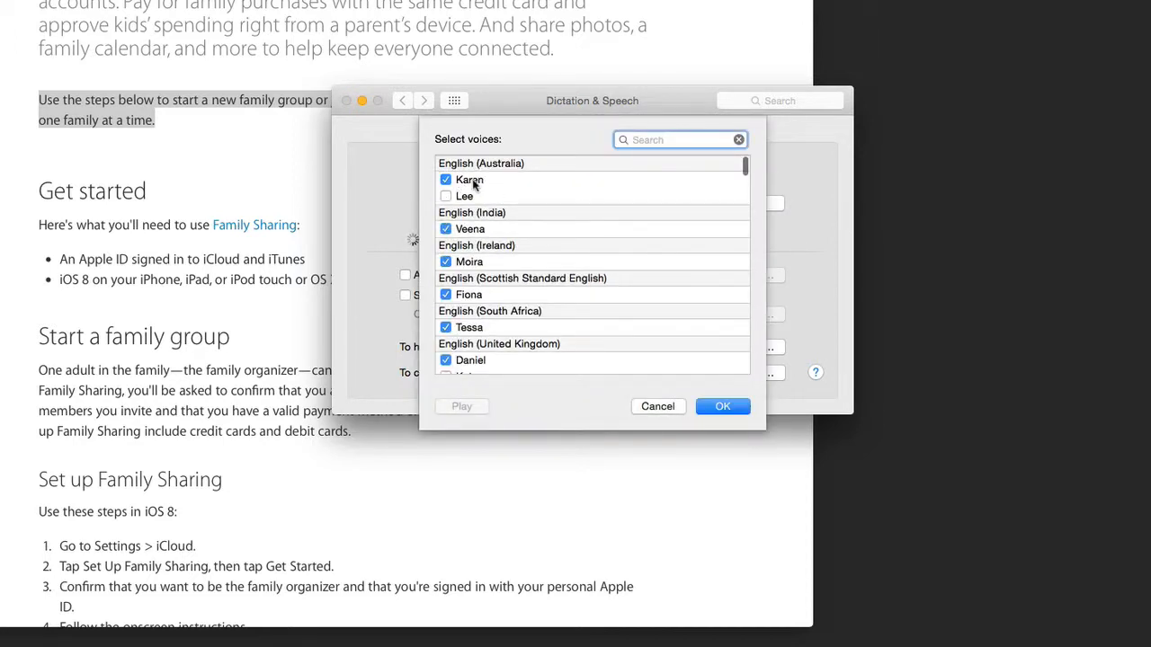
- Review the English voices list and confirm the selection, leaving Alex as the system voice
scroll(down, 3)
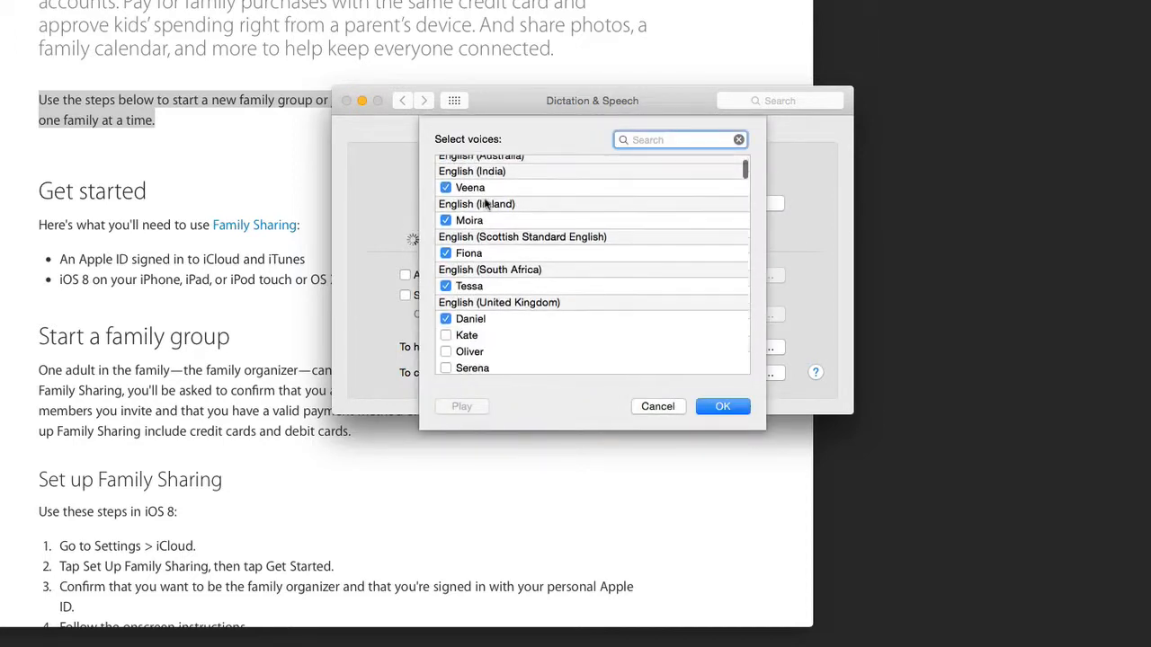
scroll(down, 3)
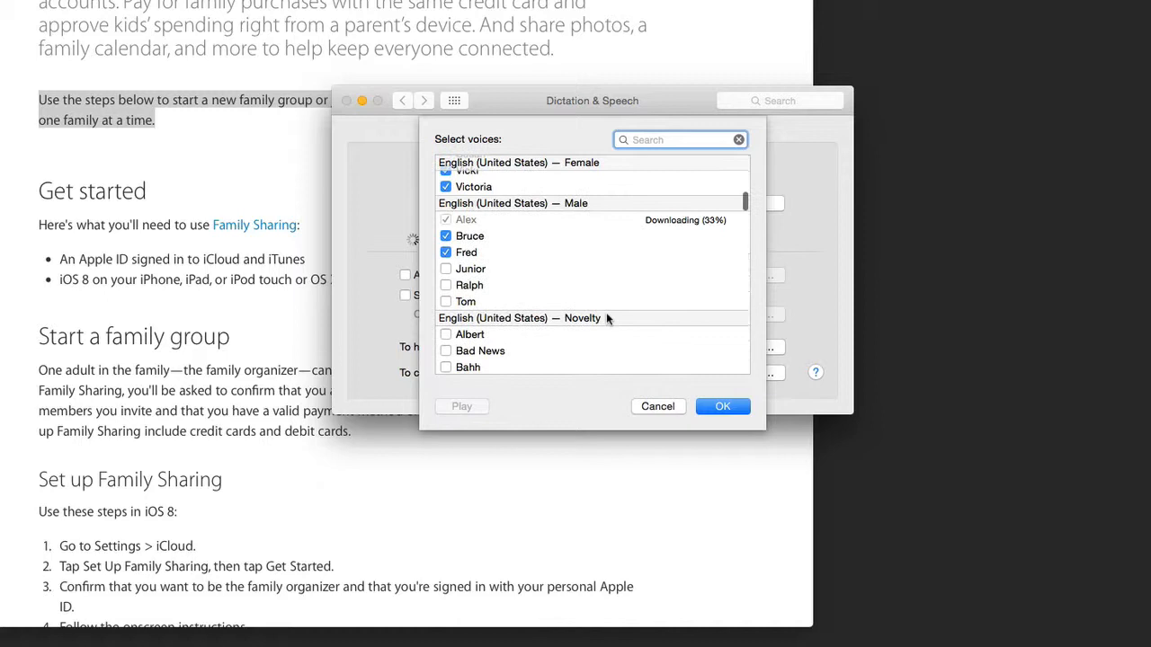
click(723, 406)
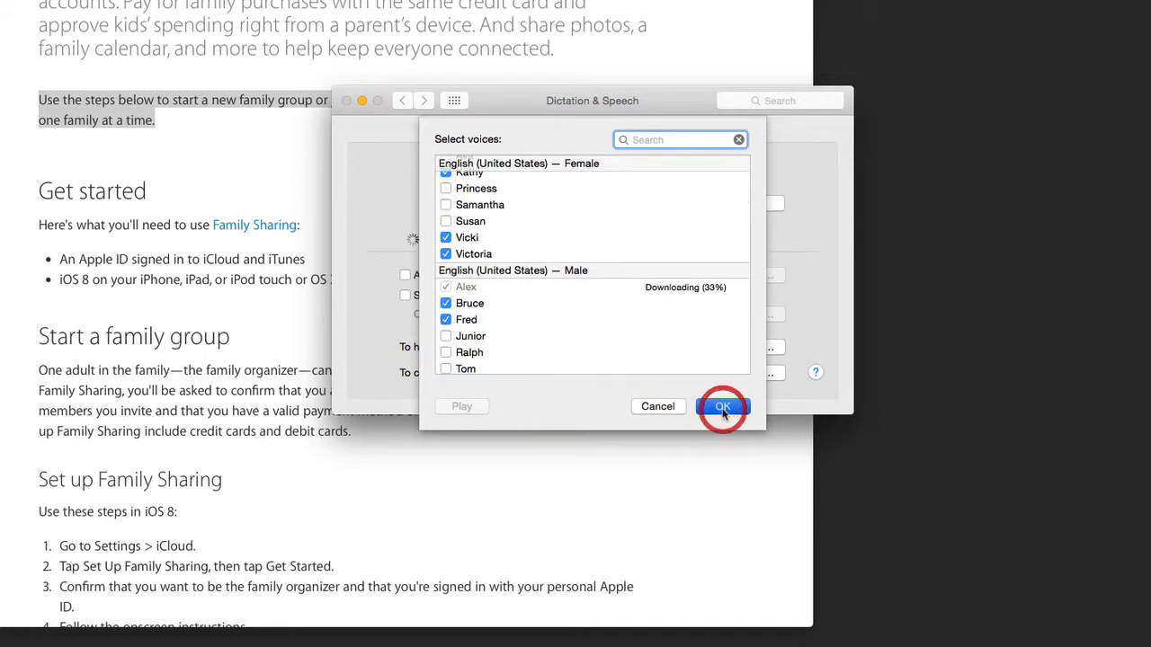
click(723, 406)
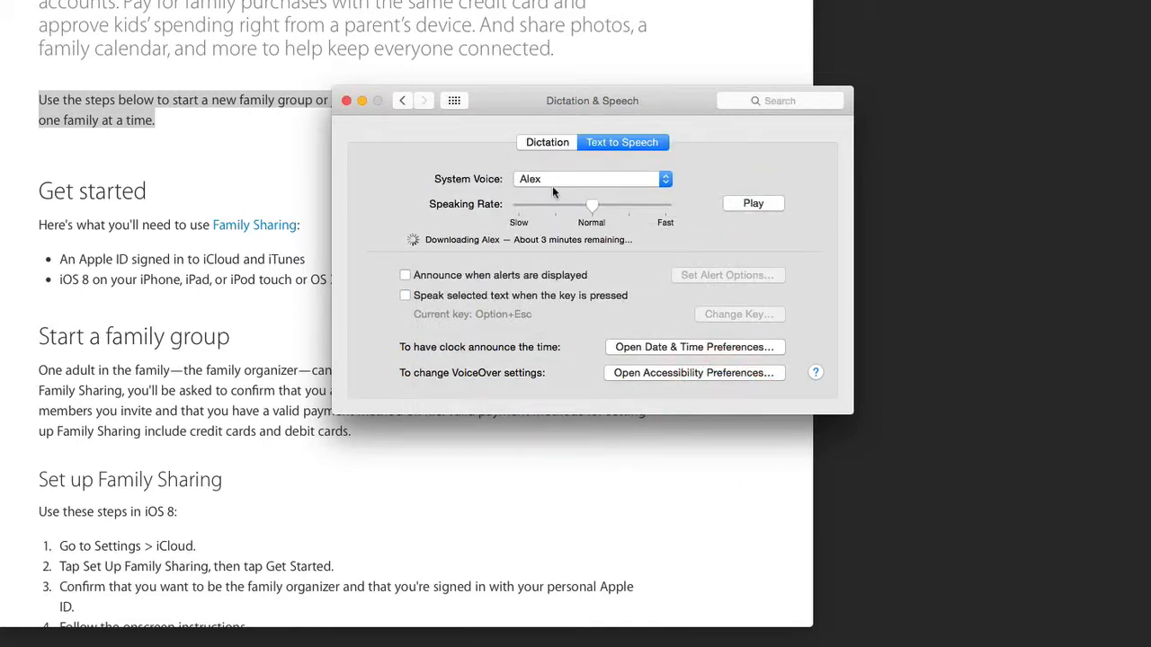
- Check the System Voice list and keep Alex as the chosen voice
click(592, 180)
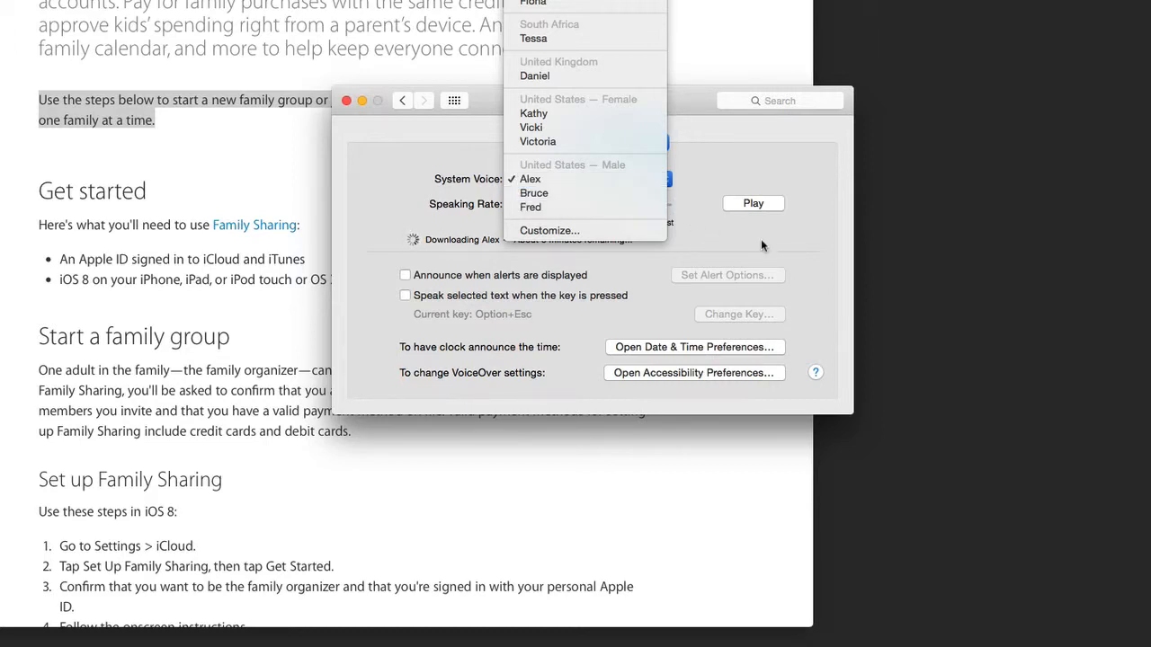
click(529, 178)
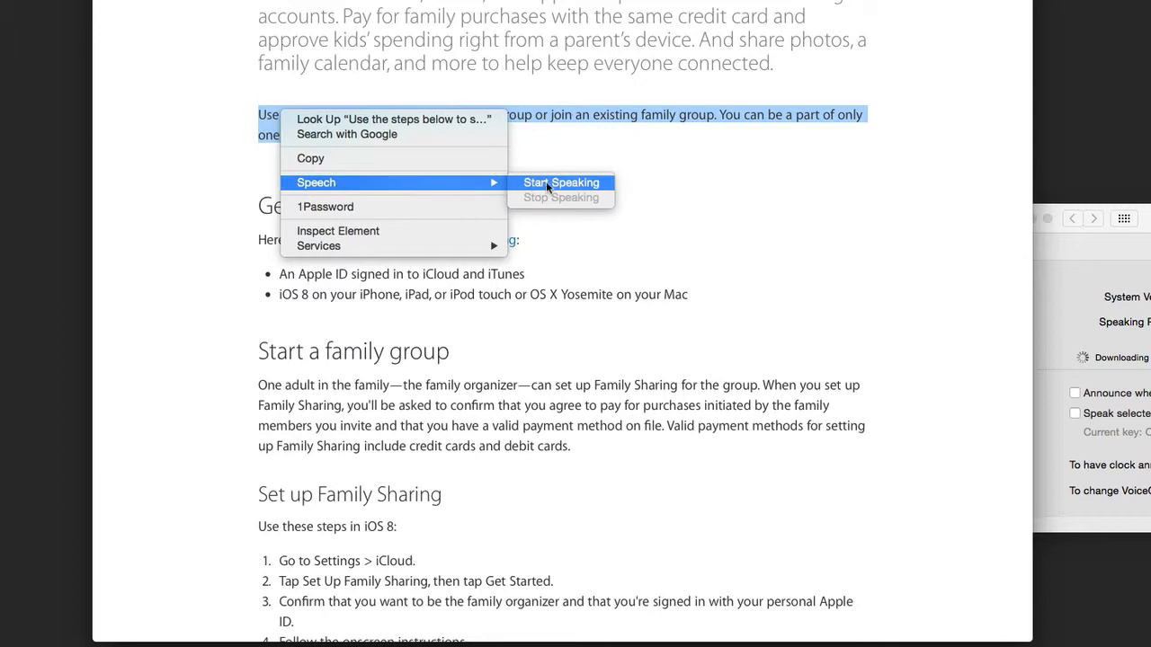
- Read the selected paragraph aloud via Speech > Start Speaking, then start it again from the context menu
click(562, 184)
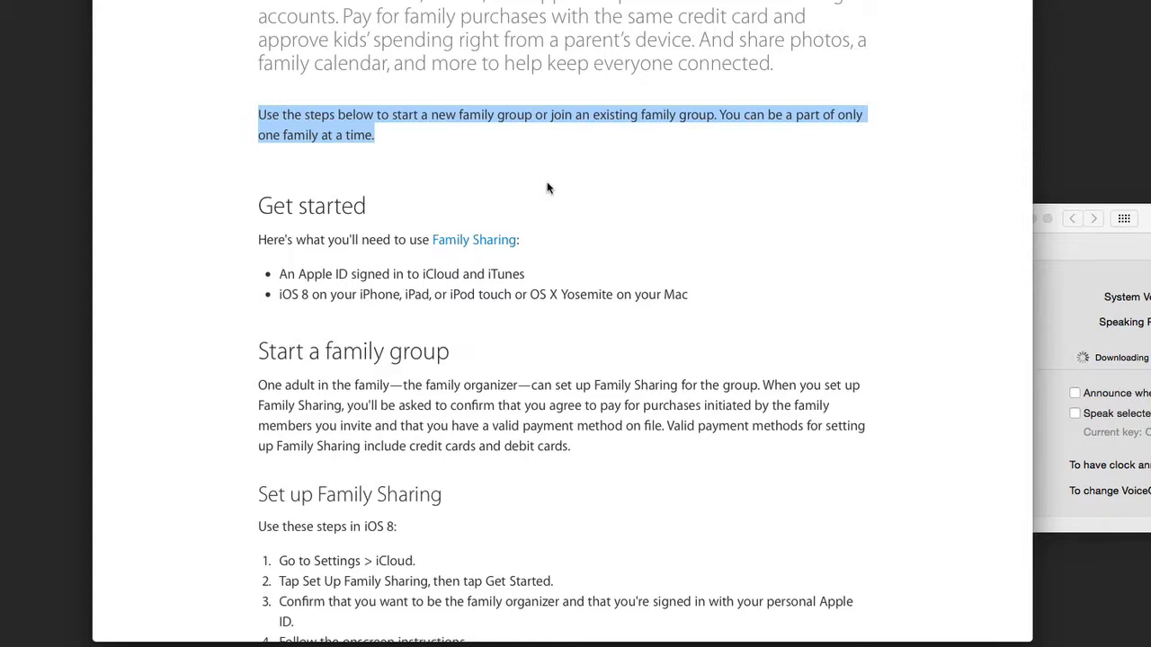
right_click(340, 133)
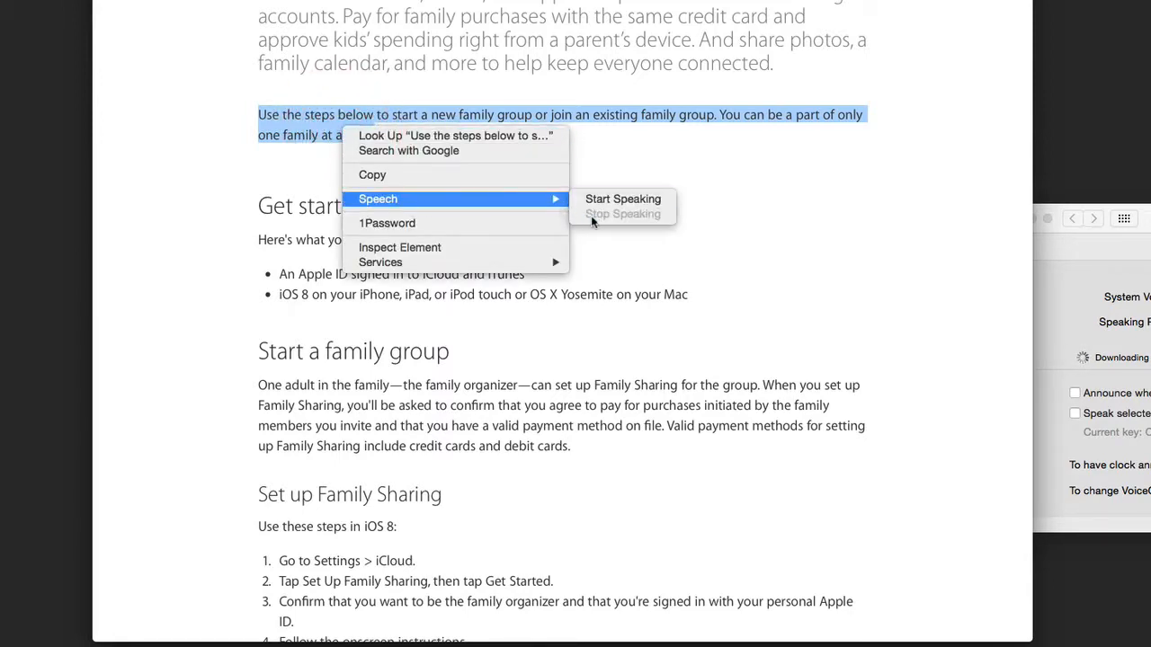
click(622, 198)
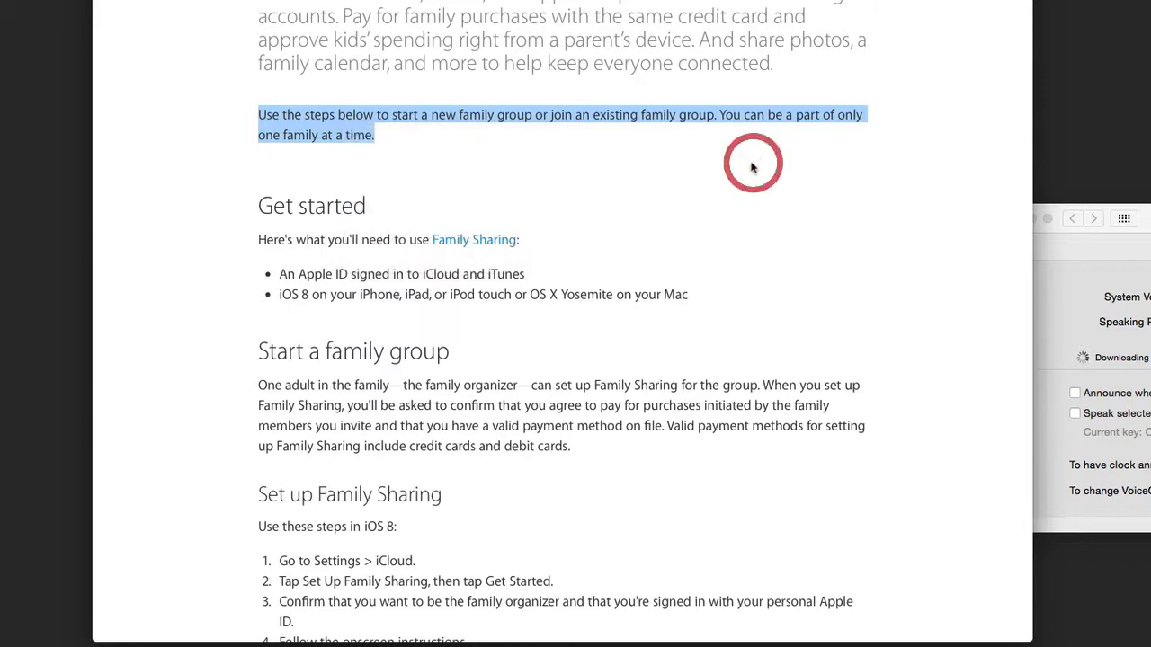